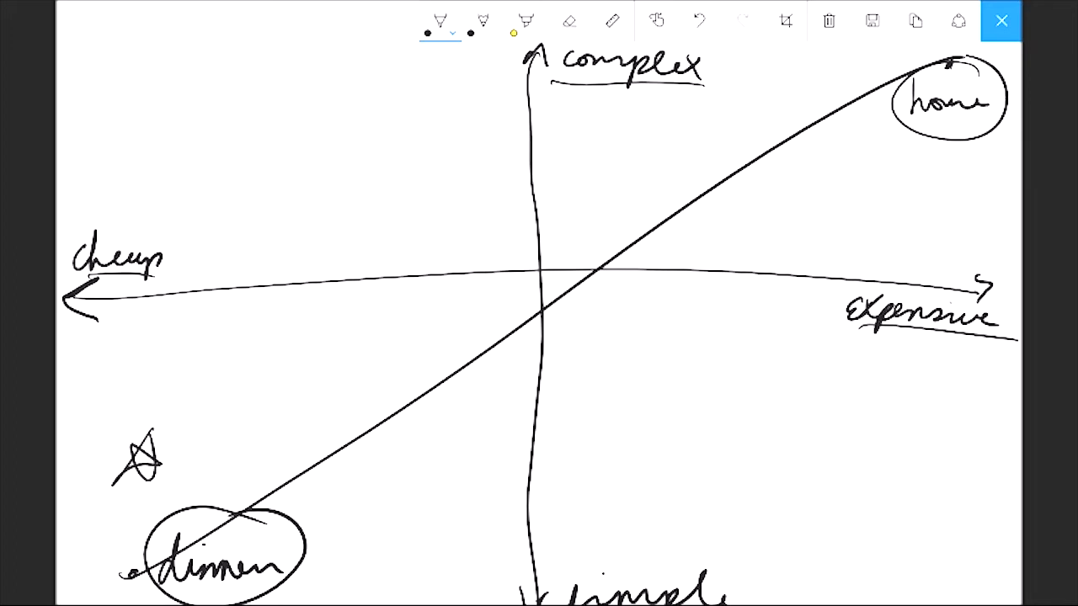
# Add a short pen stroke just beneath the circled 'home' label at the top right.
pyautogui.moveTo(943, 155); pyautogui.dragTo(969, 182)
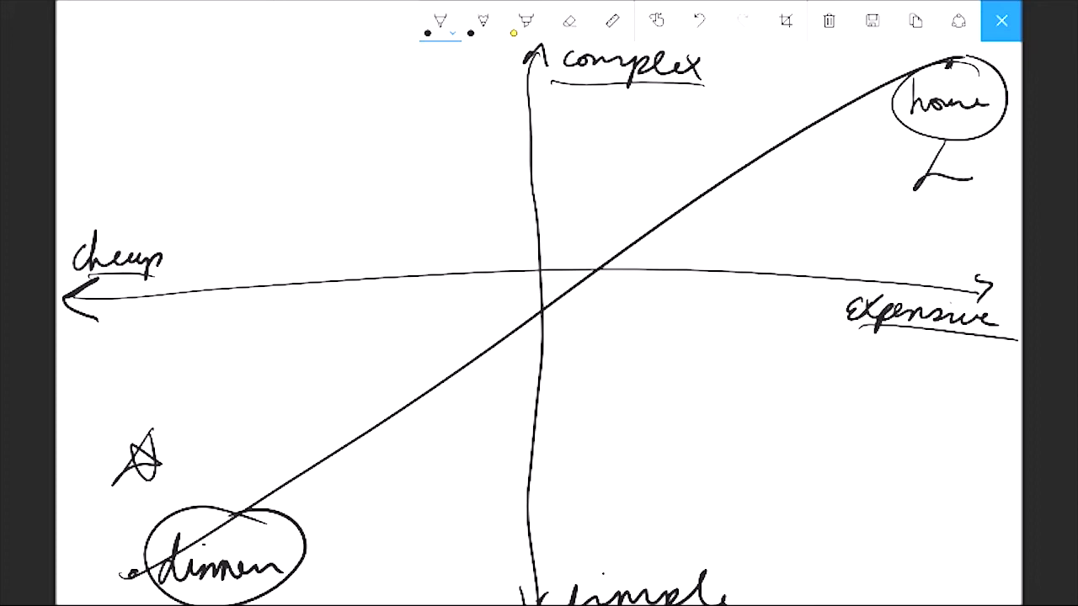